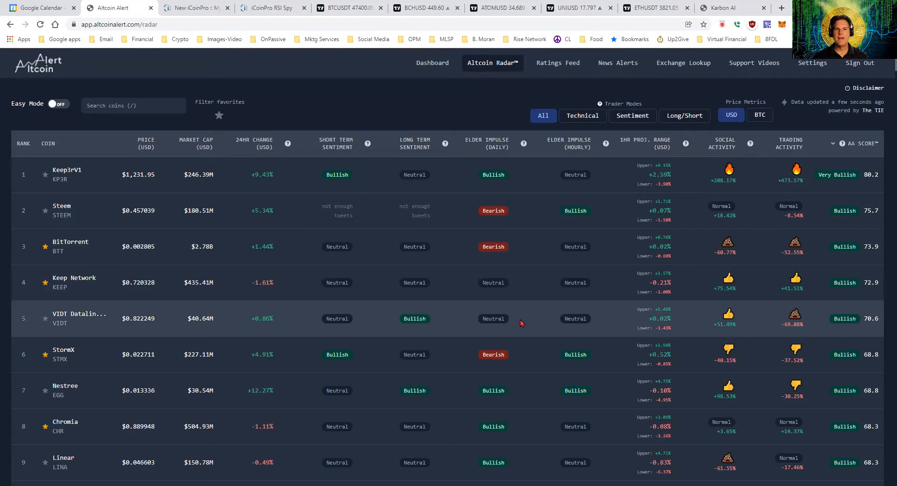
mouse_move(529, 314)
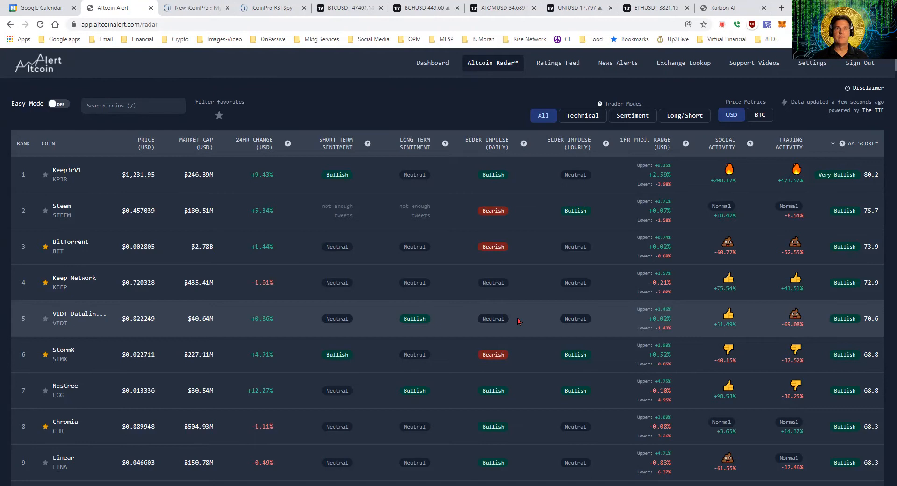
mouse_move(829, 196)
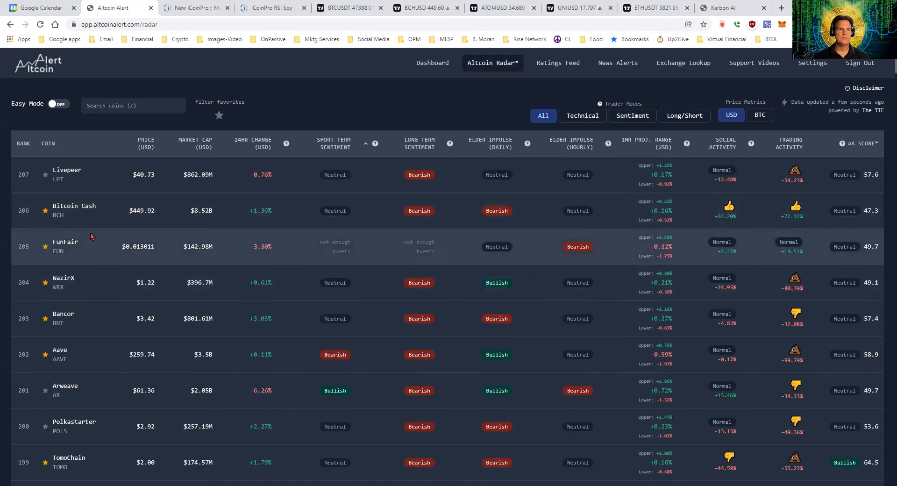
mouse_move(272, 295)
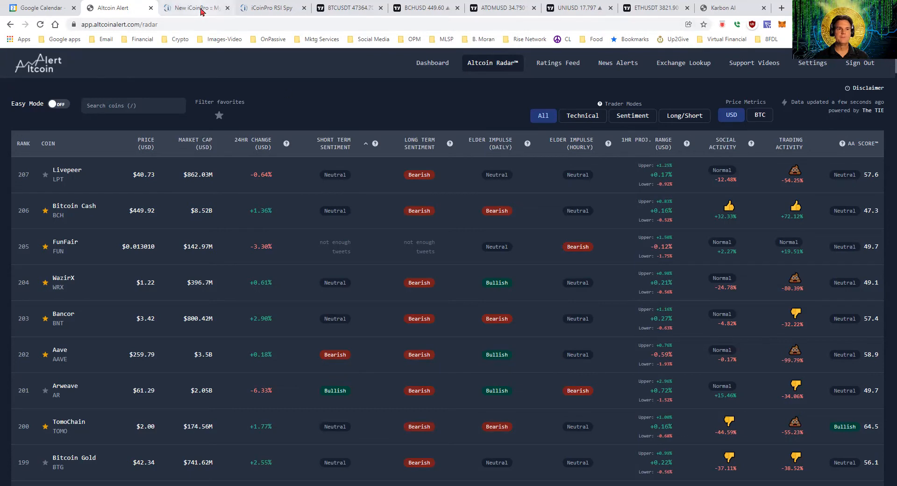
View the My iCoinPro Training page, then bring up the RSI Spy coin scanner
click(188, 8)
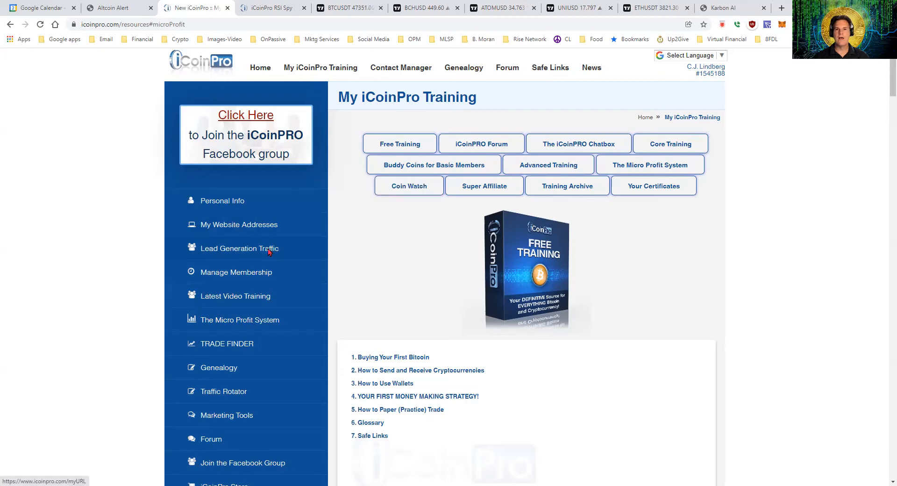
mouse_move(400, 405)
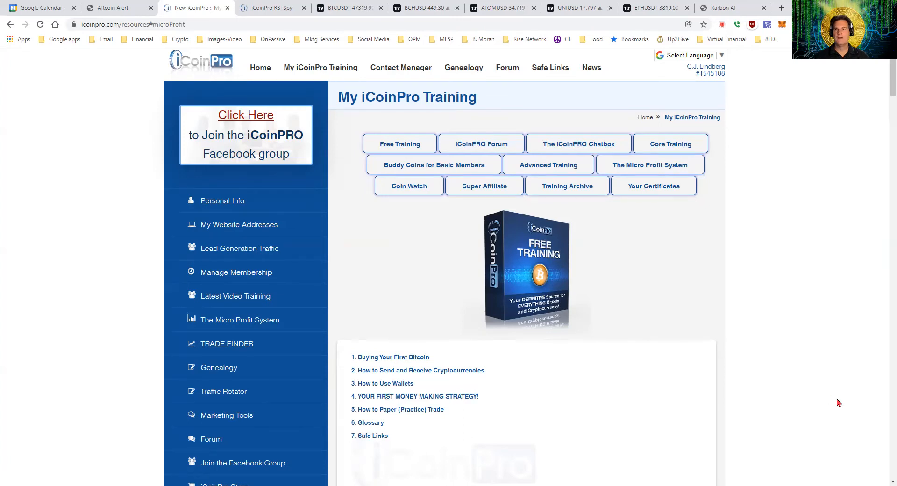
mouse_move(820, 403)
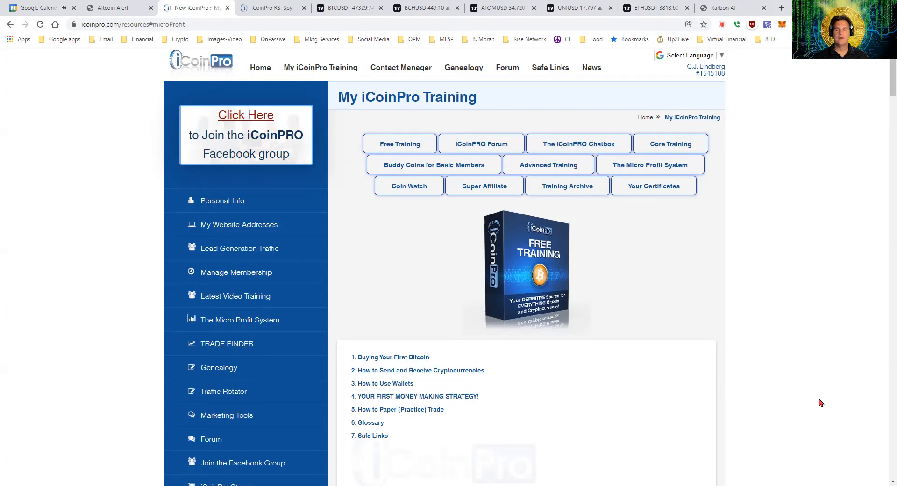
mouse_move(803, 399)
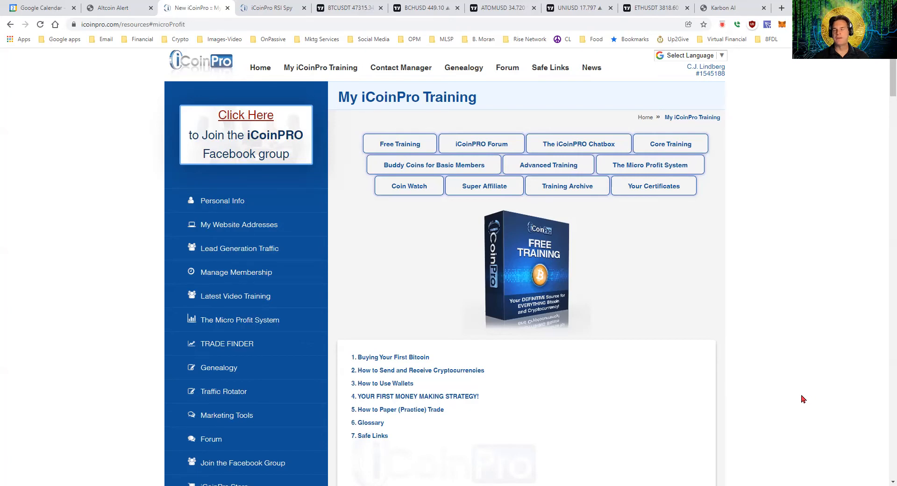
mouse_move(780, 394)
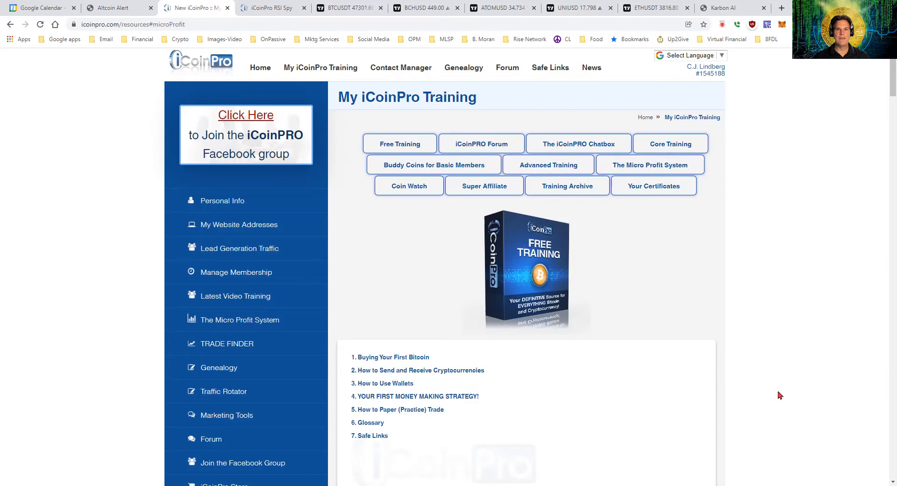
mouse_move(272, 7)
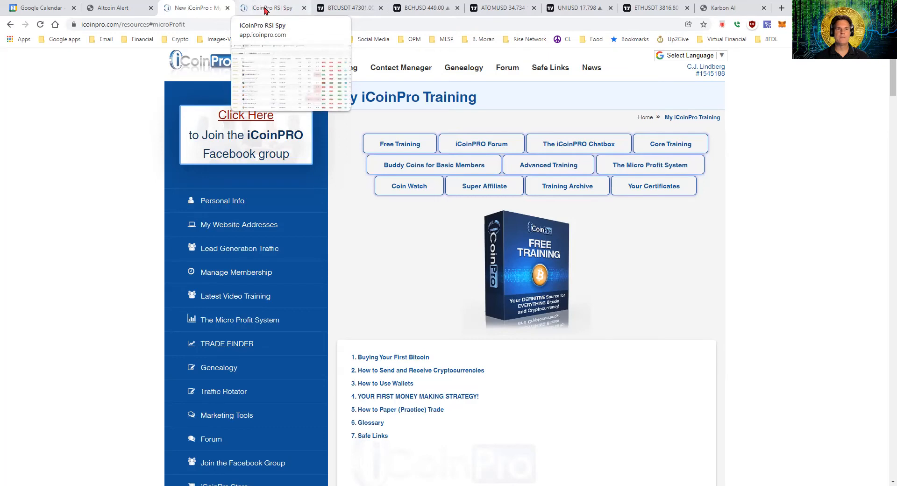
click(273, 8)
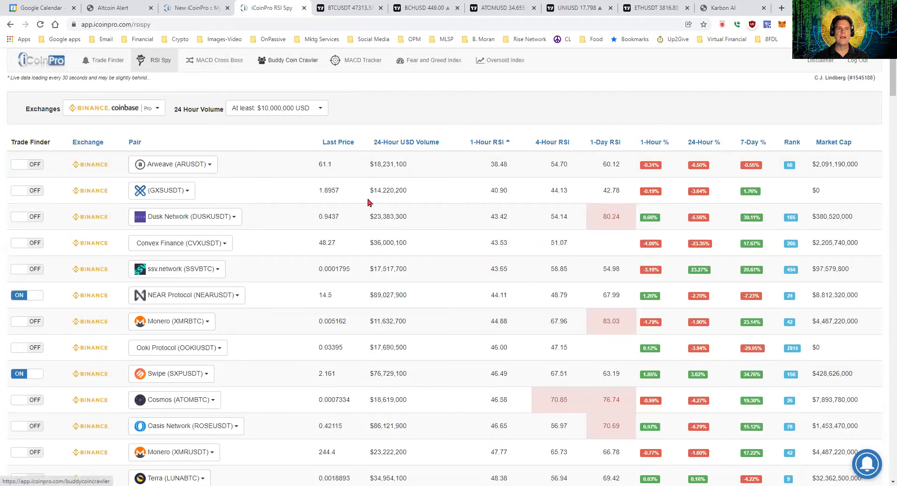
Review RSI Spy's Binance pairs sorted by lowest 1-hour RSI, then open Buddy Coin Crawler
click(287, 59)
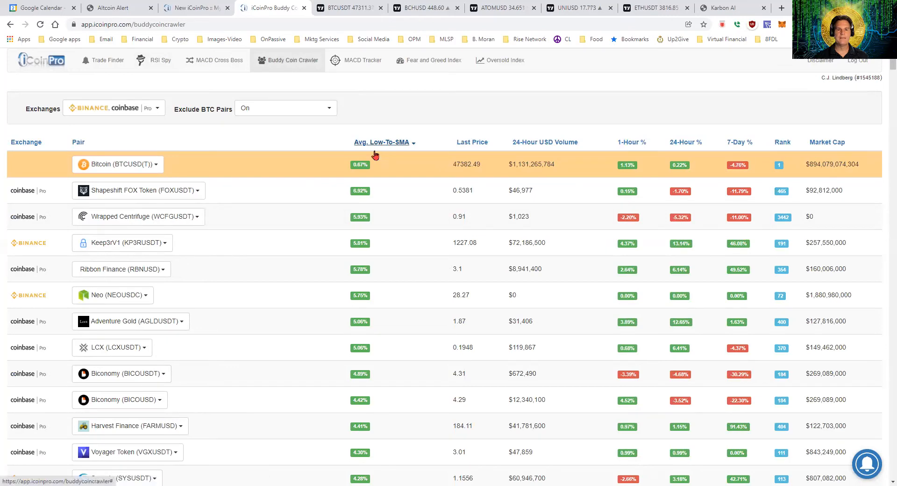
mouse_move(372, 315)
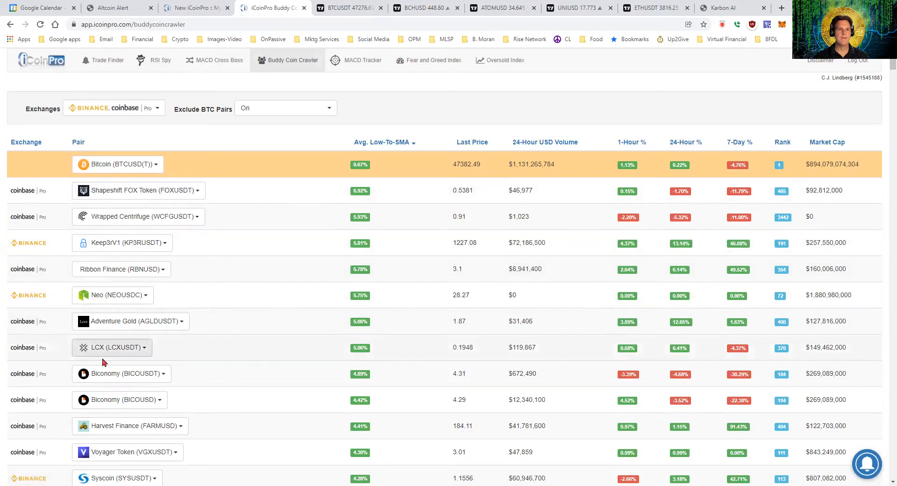
mouse_move(199, 249)
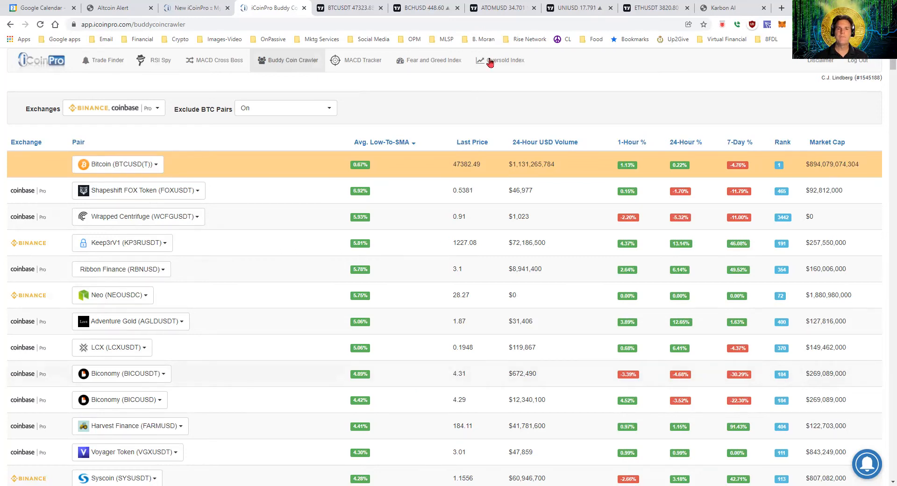
Review Buddy Coin Crawler's Binance and Coinbase Pro pairs, then switch to Karbon AI's trade history
click(718, 8)
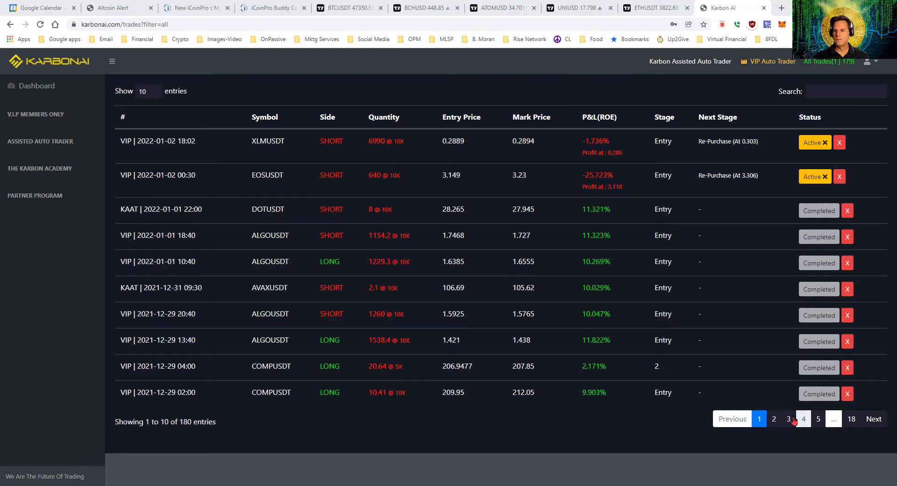
Page through the Karbon AI trade history to page 3, entries 21–30 of 180
click(774, 418)
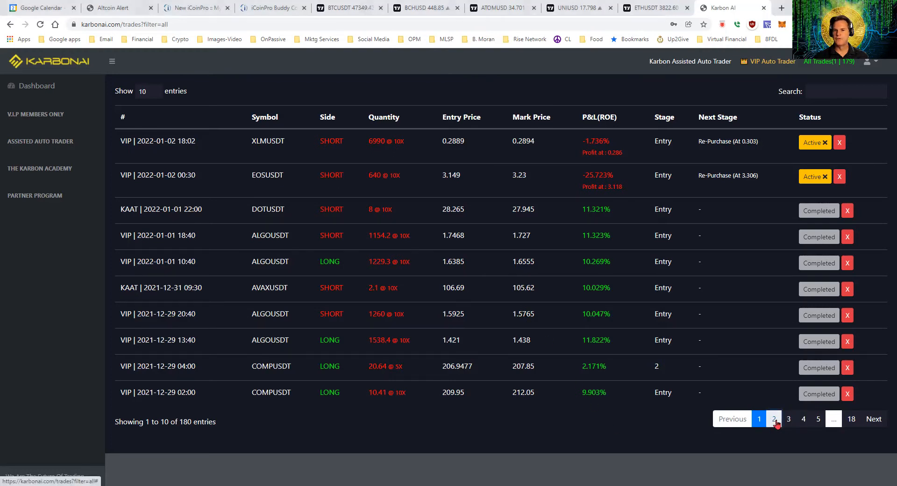
click(773, 418)
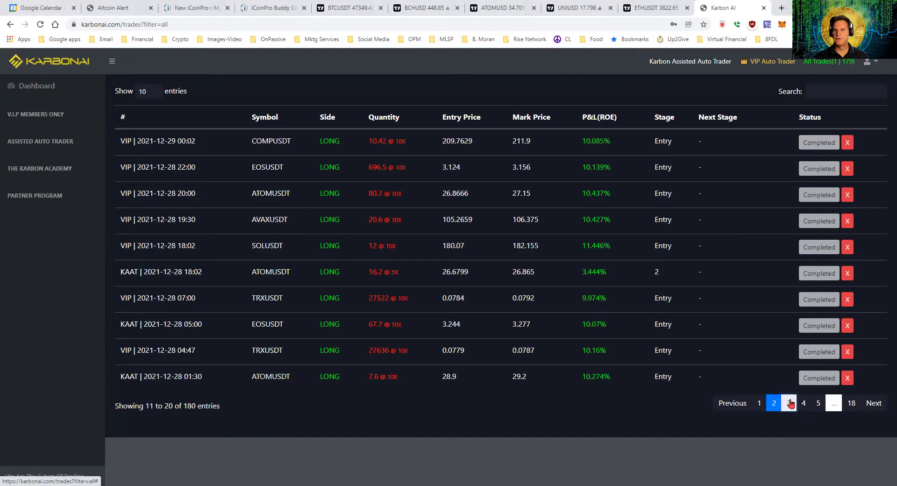
click(788, 402)
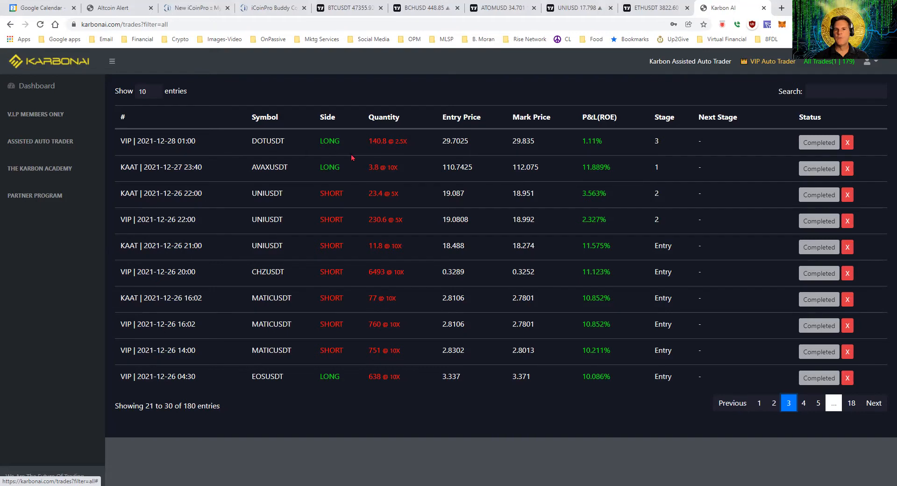
mouse_move(411, 146)
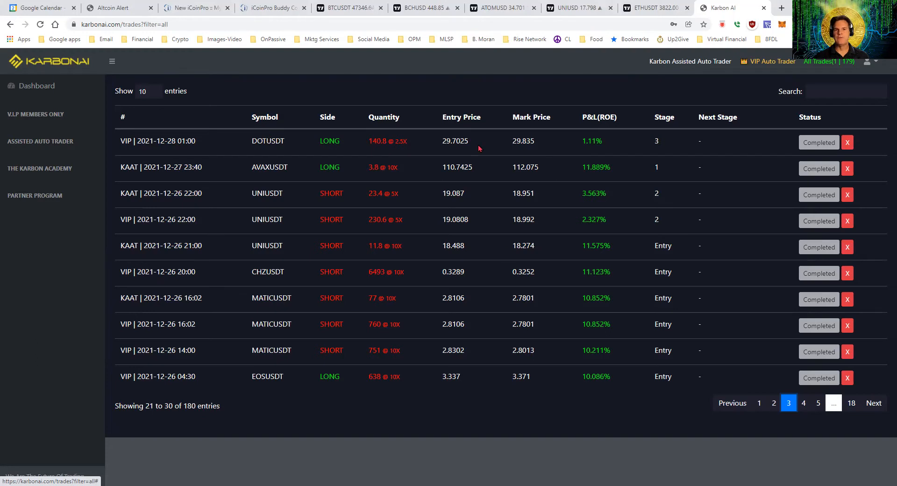
mouse_move(398, 272)
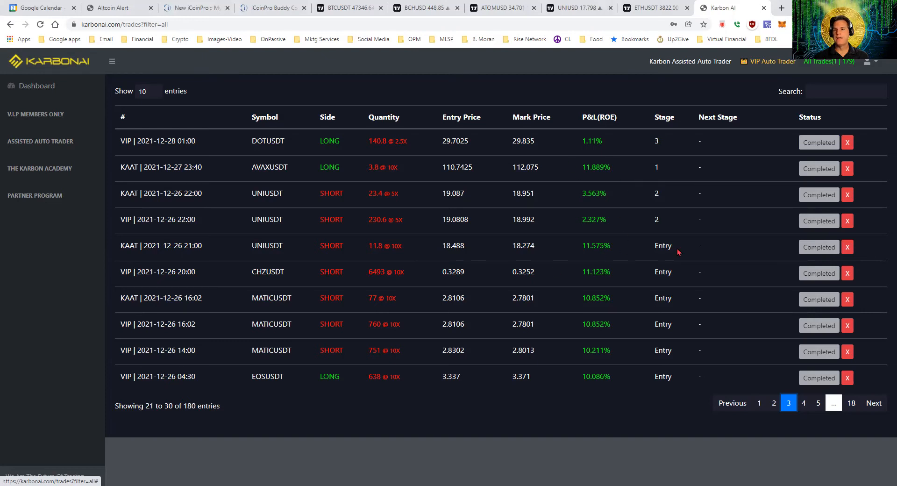
mouse_move(538, 258)
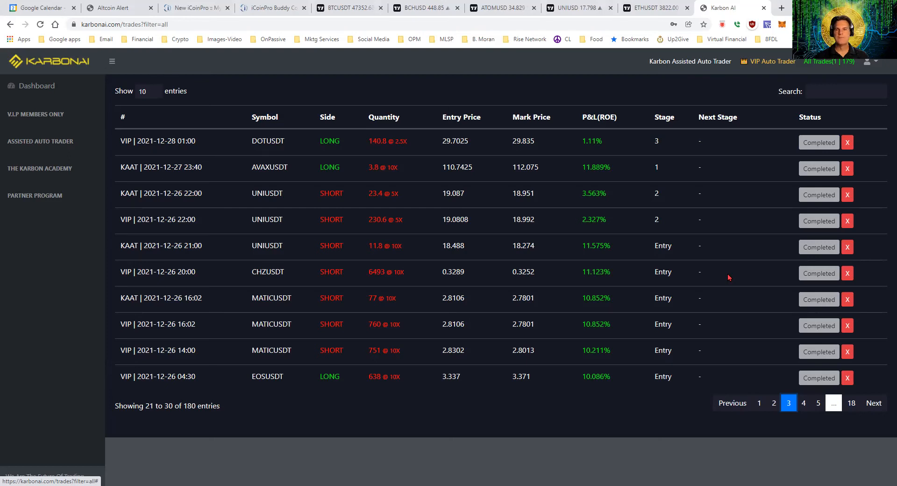
mouse_move(724, 221)
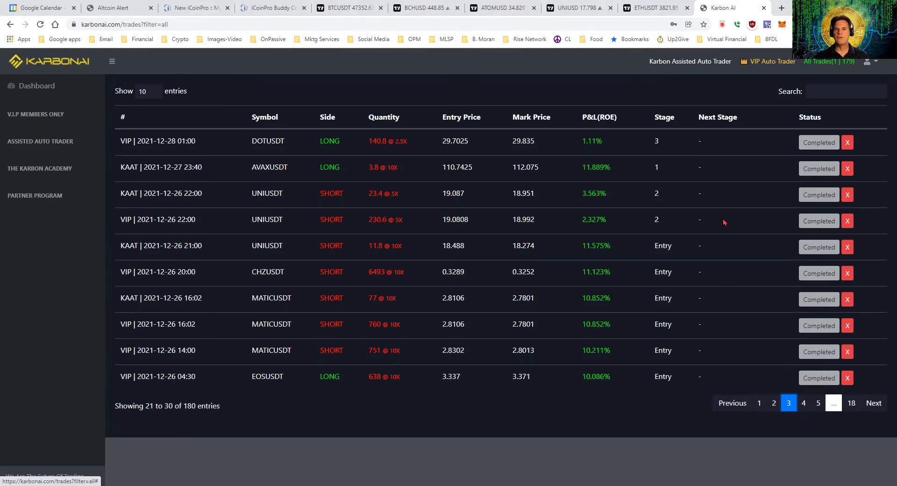
mouse_move(721, 271)
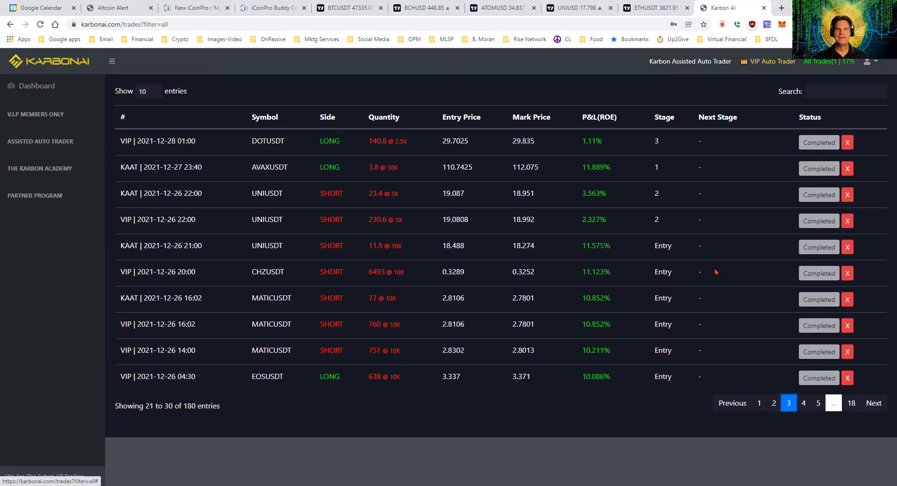
mouse_move(753, 275)
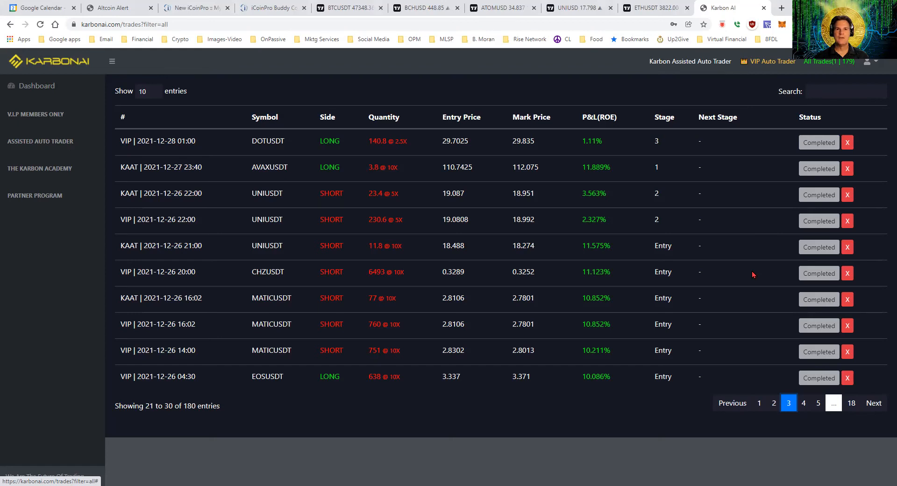
mouse_move(724, 277)
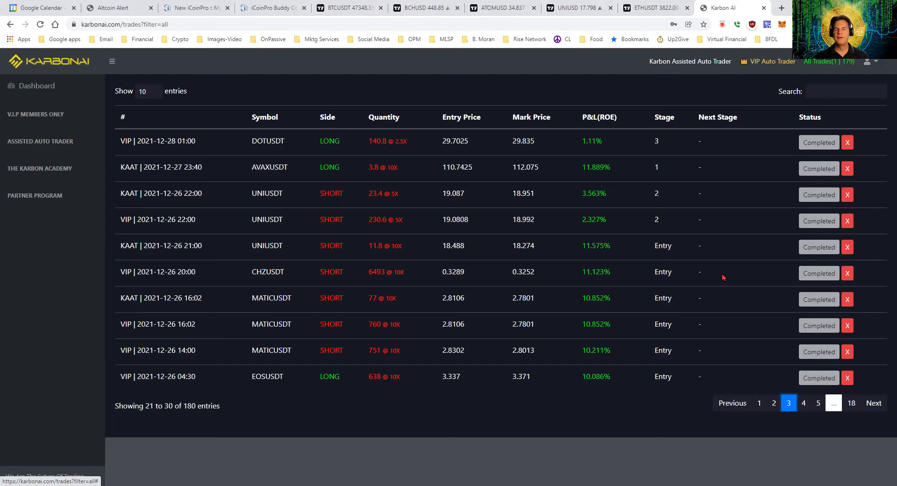